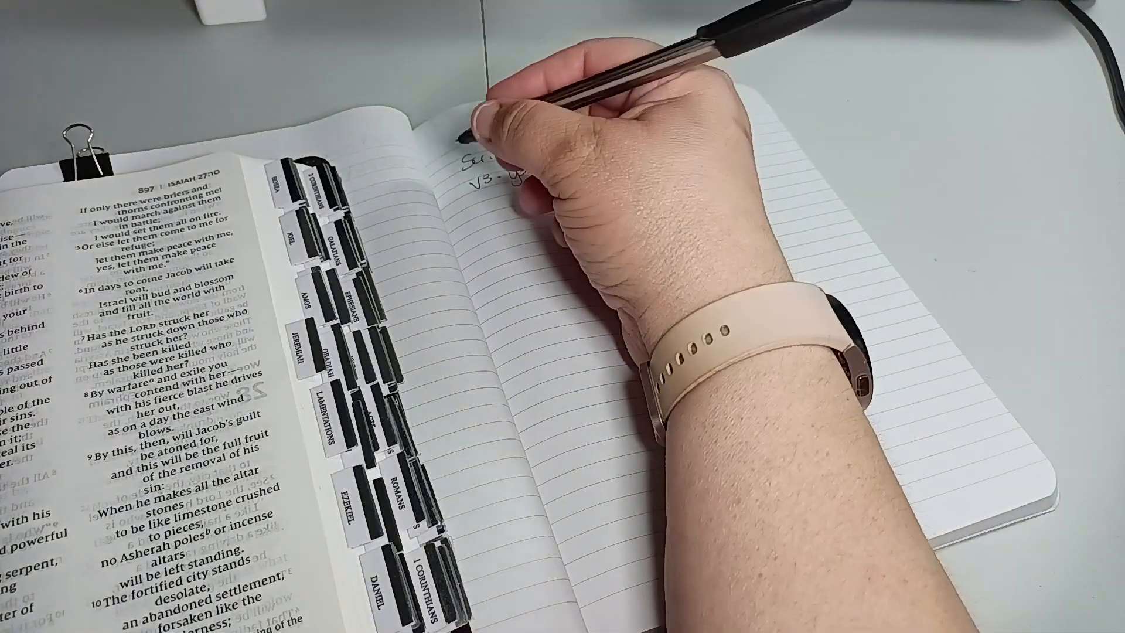
text(May 6, 2024)
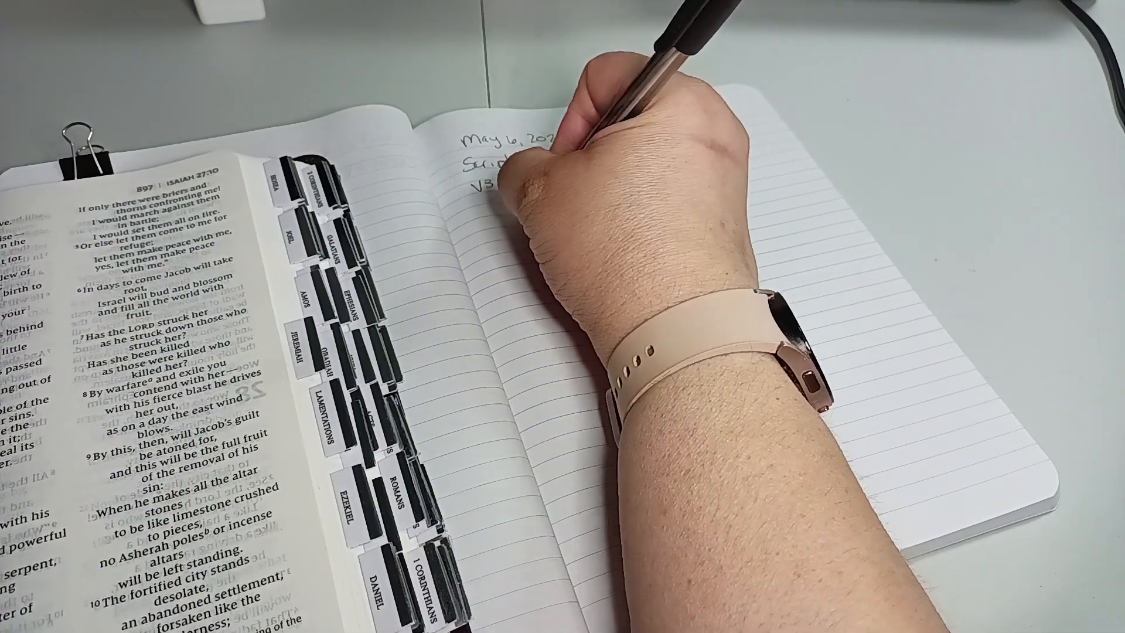